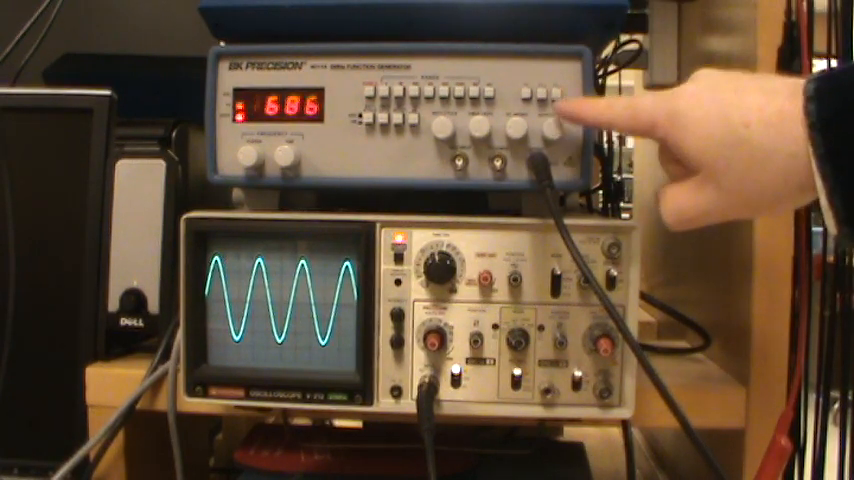
pyautogui.click(528, 92)
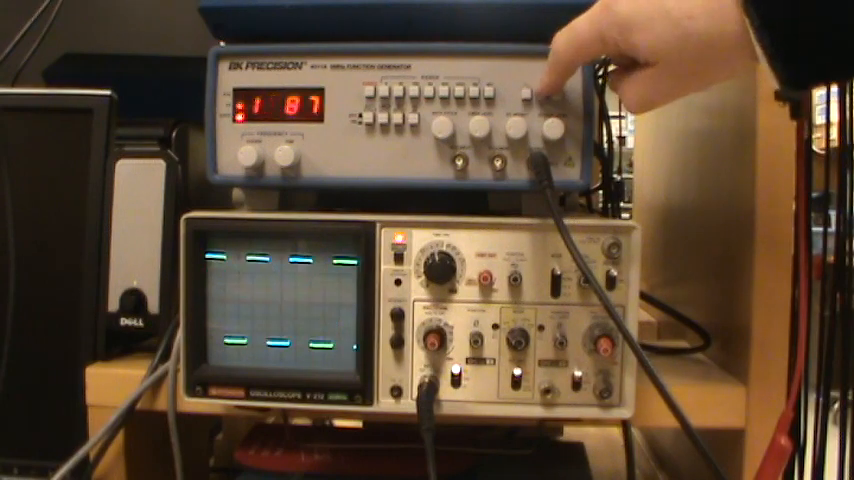